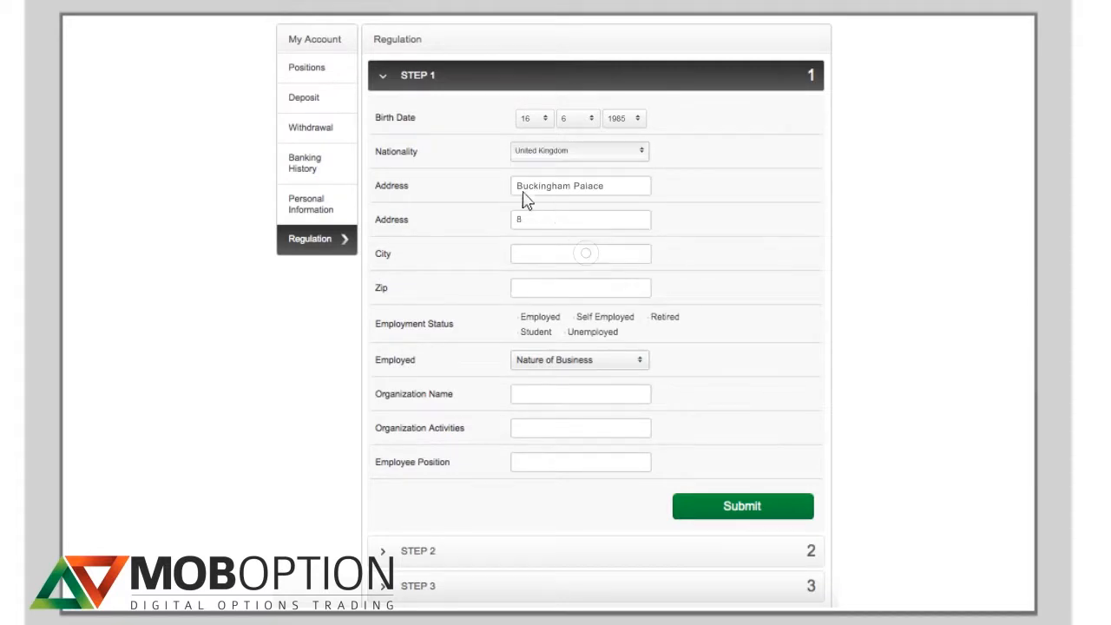
text(M)
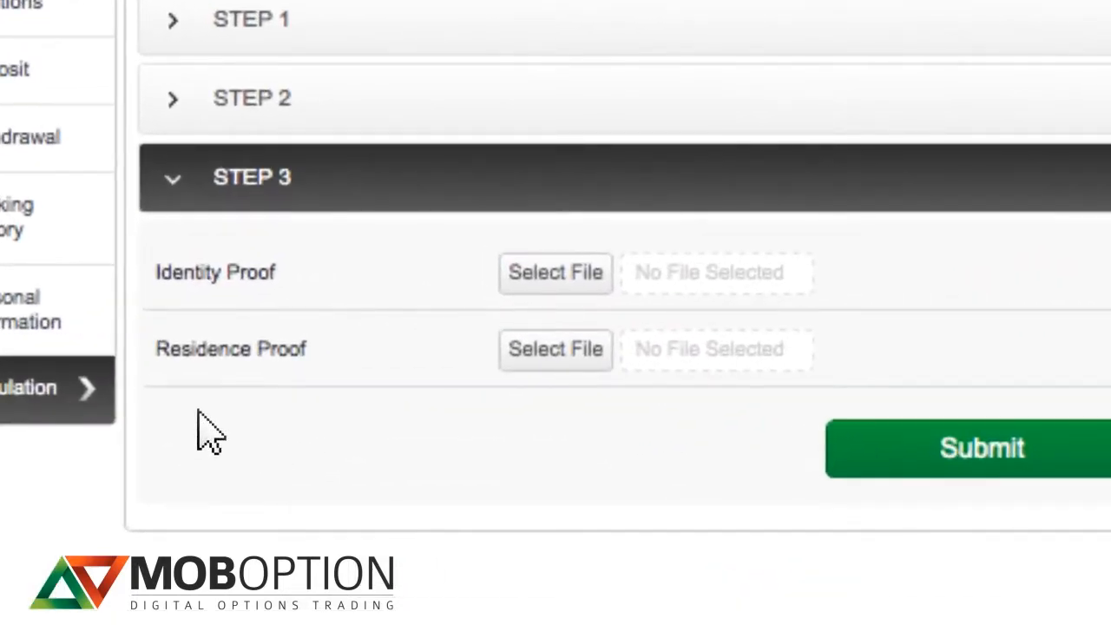
mouse_move(403, 460)
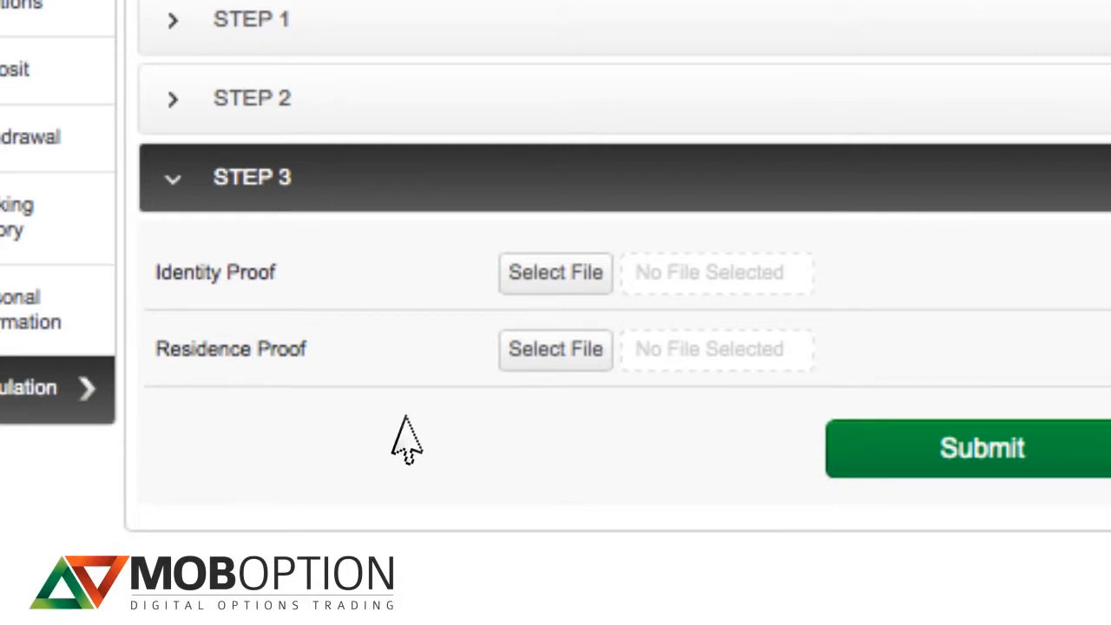
mouse_move(530, 321)
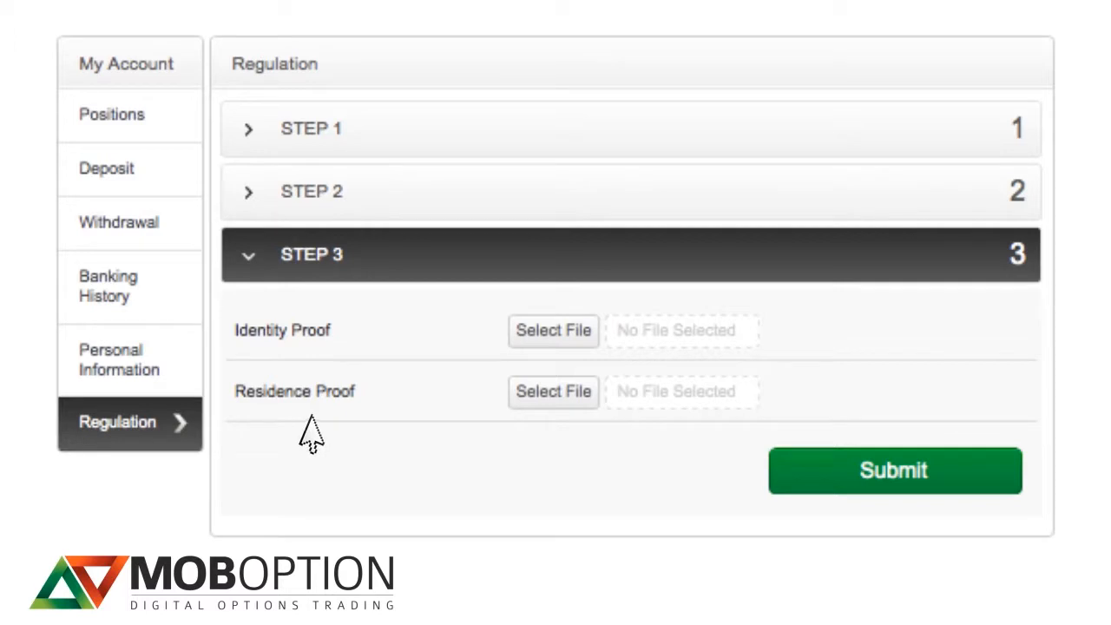
mouse_move(434, 413)
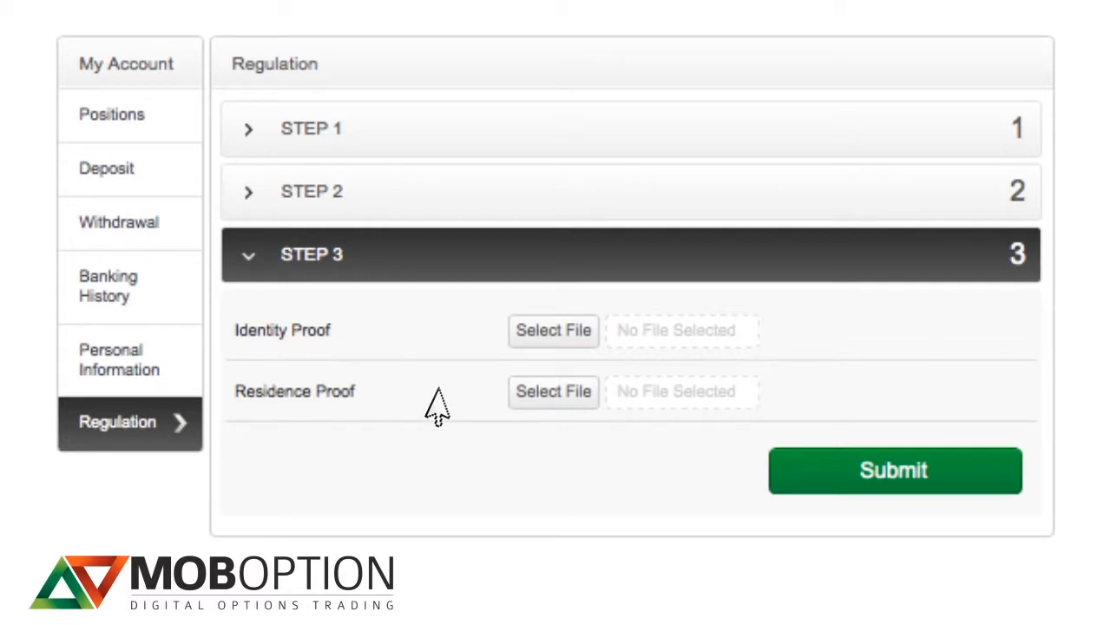
mouse_move(478, 479)
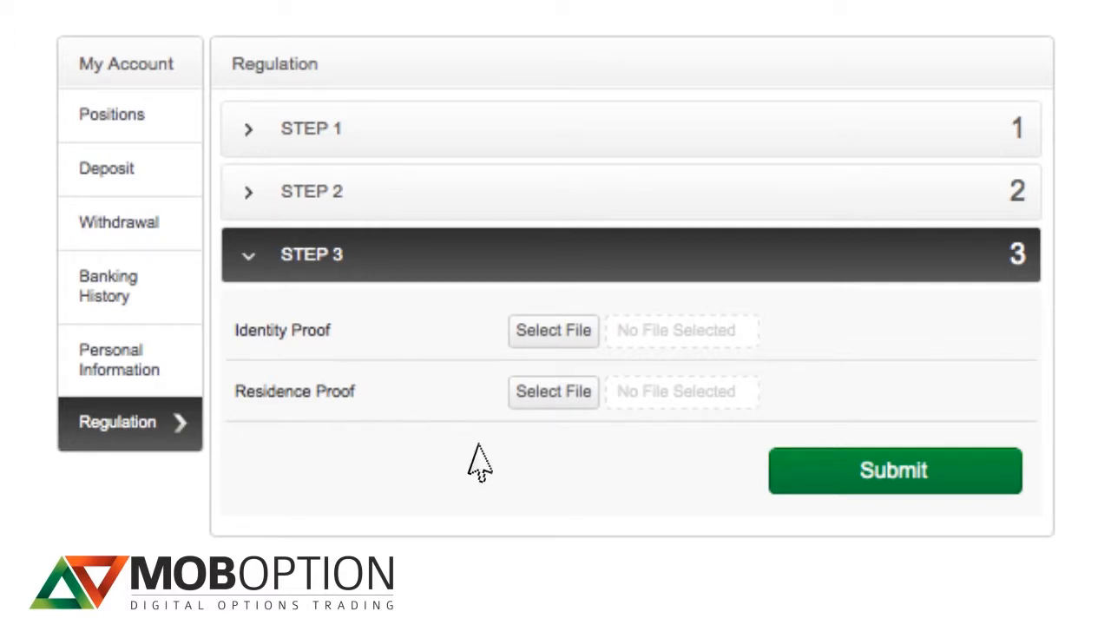